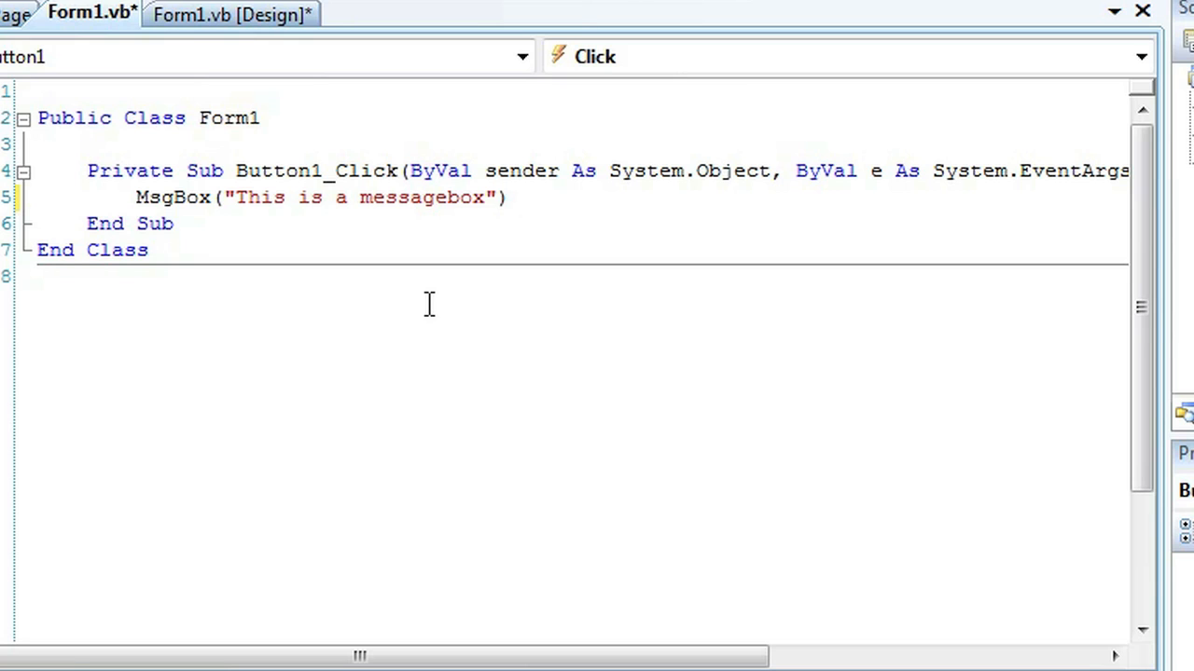
# - Add a comma after "This is a messagebox" so IntelliSense offers MsgBoxStyle options
pyautogui.write(',')
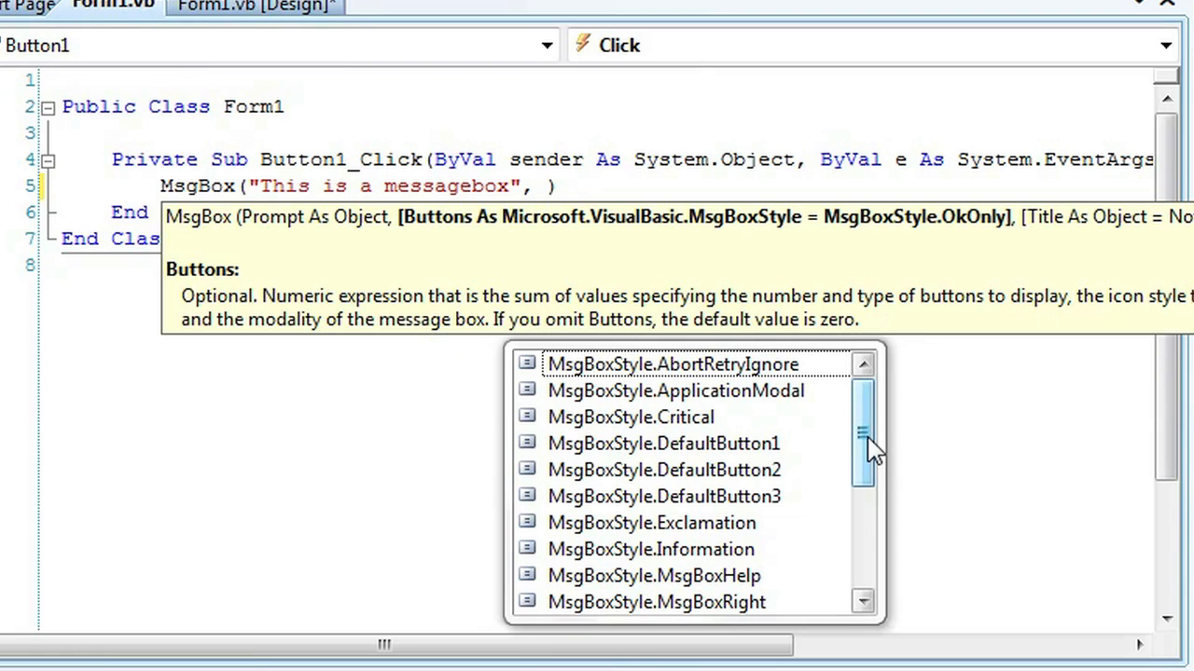
# - Complete the call as MsgBox(..., MsgBoxStyle.OkOnly, "Bob") and start debugging with F5
pyautogui.scroll(-3)
pyautogui.write('MsgBoxStyle.OkOnly, ')
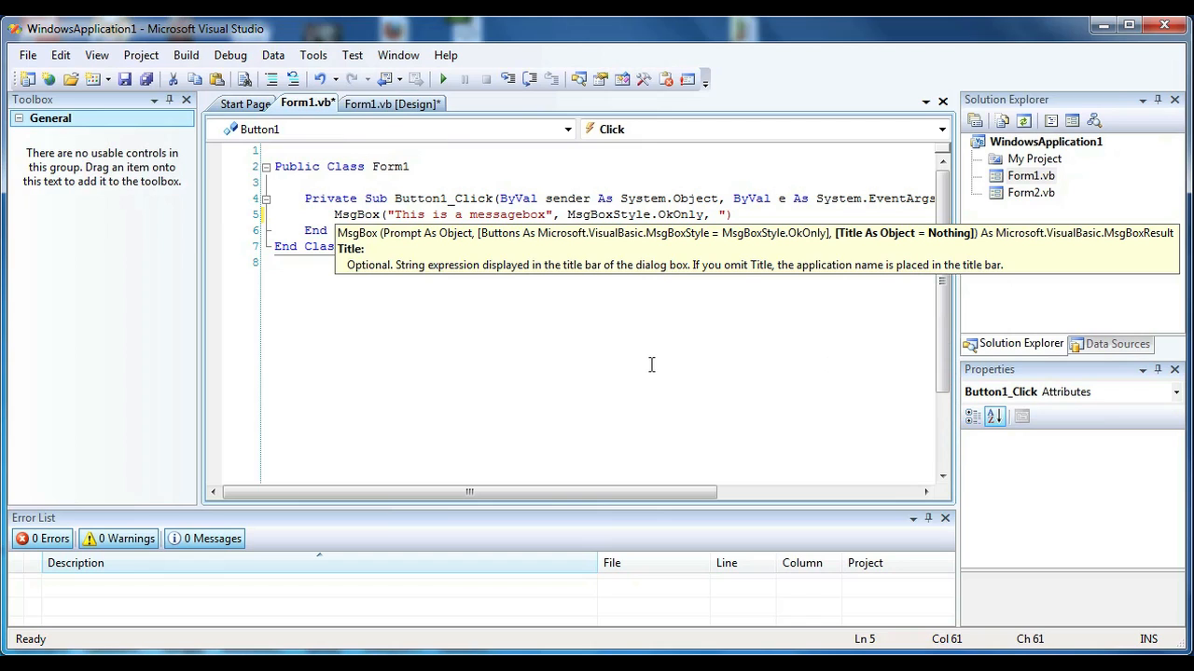
pyautogui.write('"Bob"')
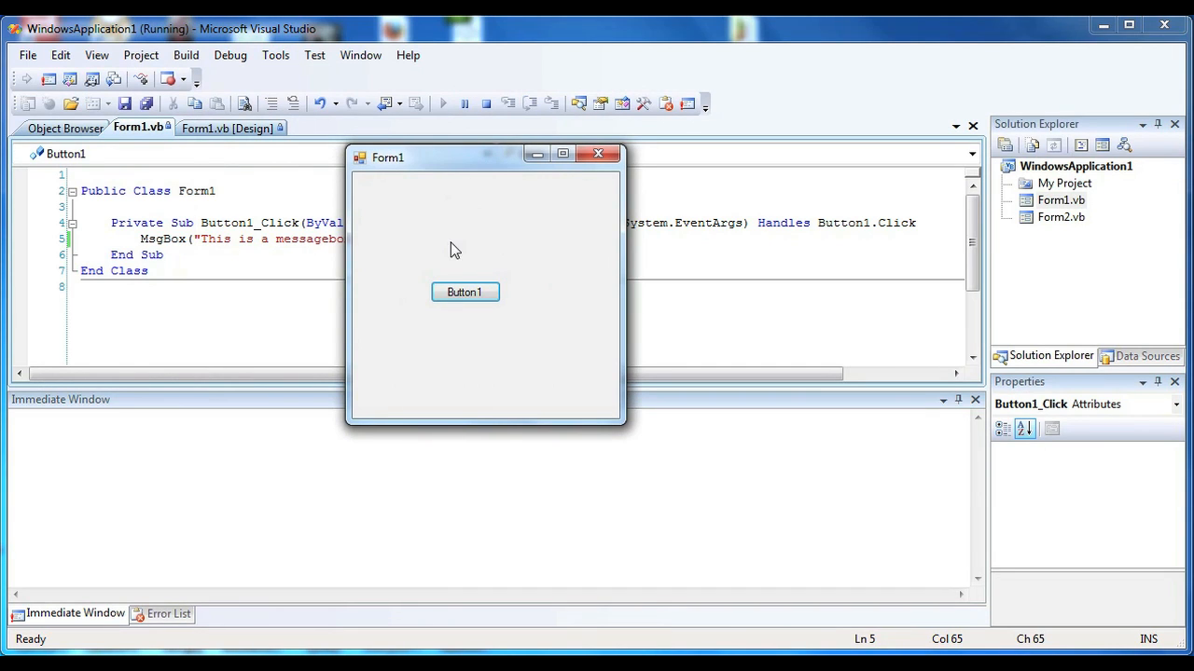
# - Click Button1 on Form1 and drag the resulting 'Bob' OK-only message box above the form
pyautogui.click(464, 291)
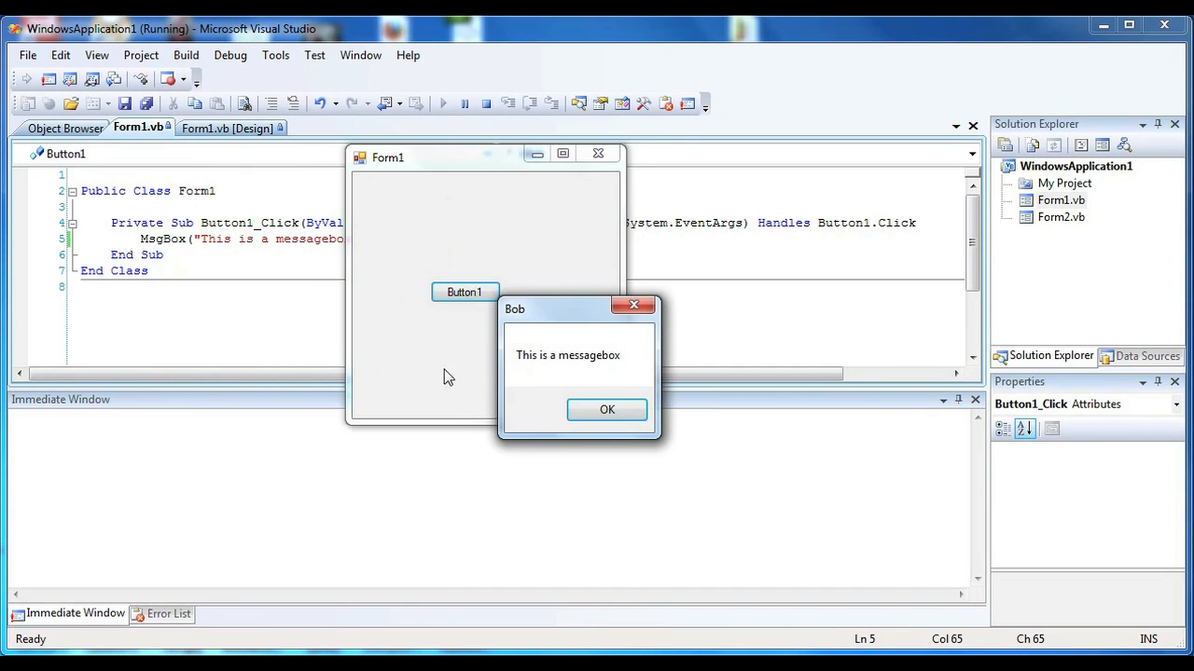
pyautogui.moveTo(578, 310); pyautogui.dragTo(492, 246)
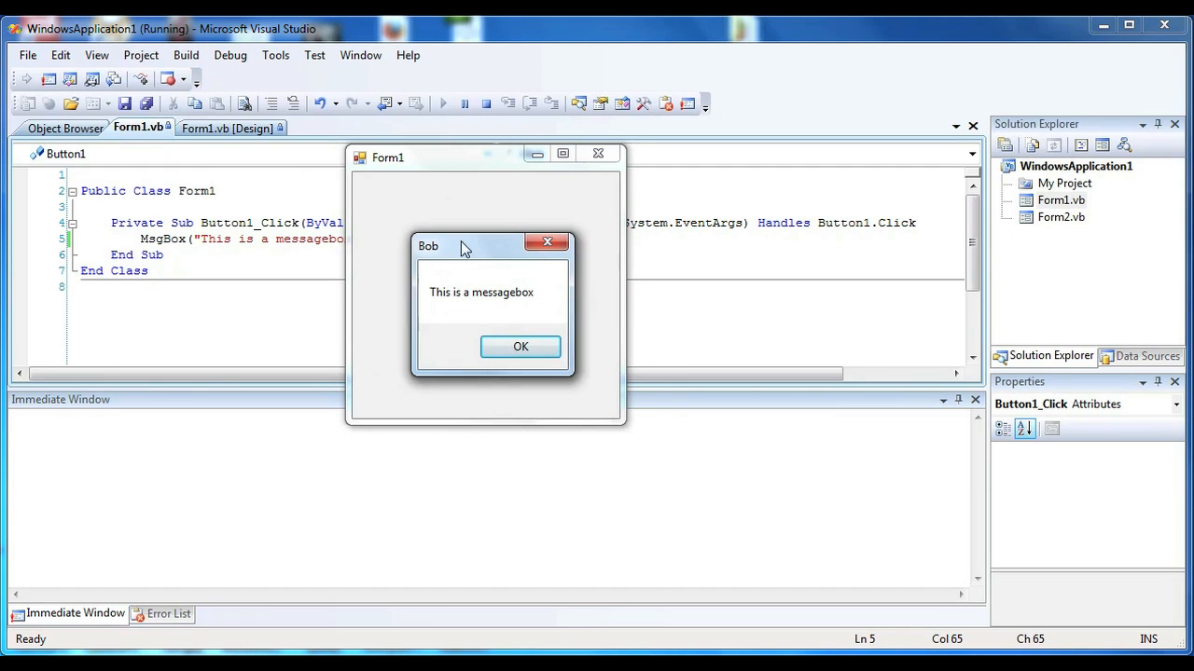